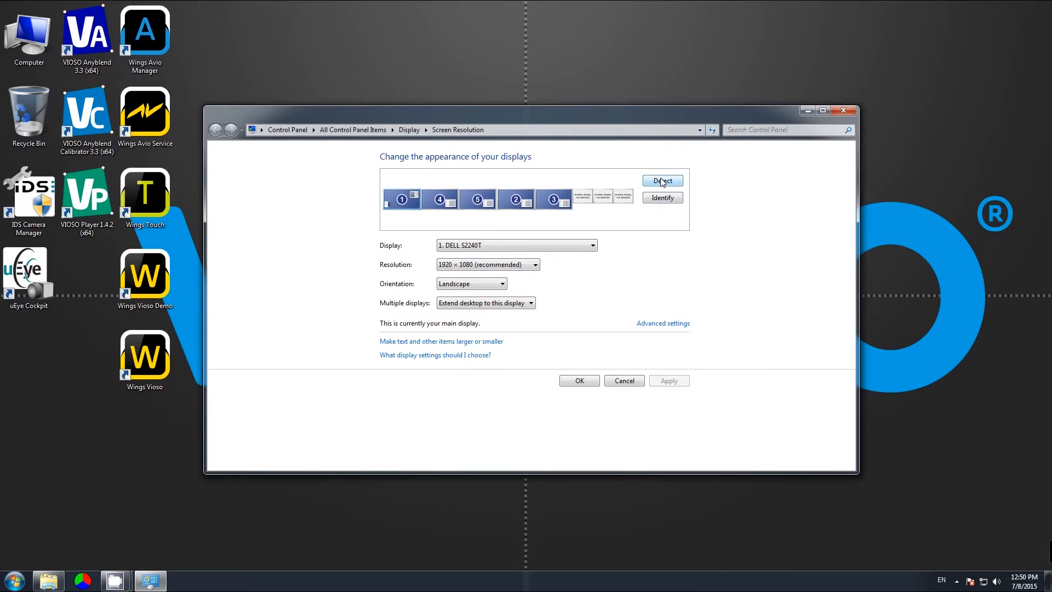
# Step: Detect the connected displays and show their identifying numbers twice
pyautogui.click(661, 180)
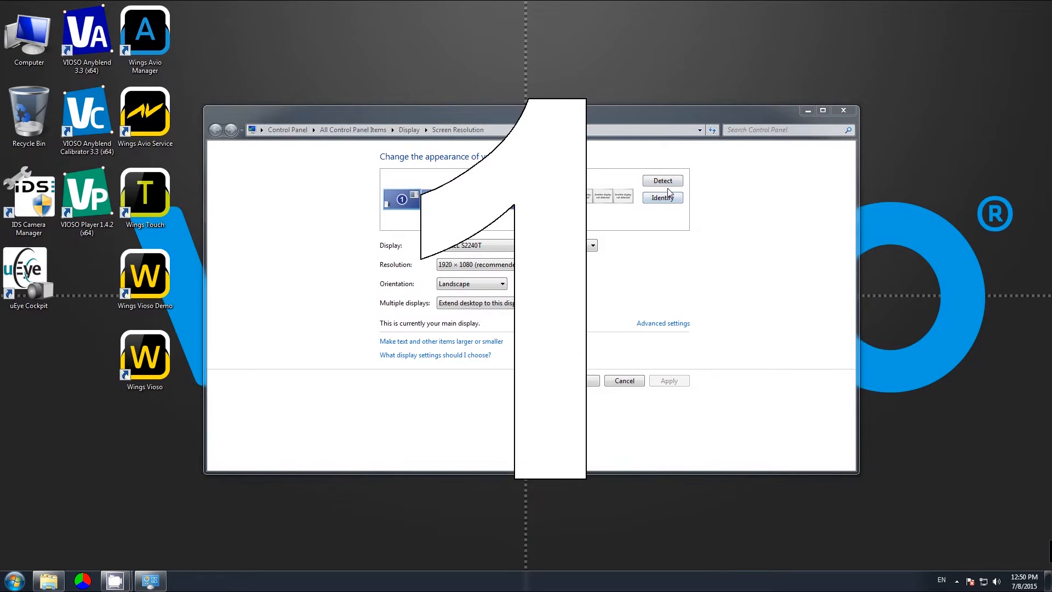
pyautogui.click(662, 197)
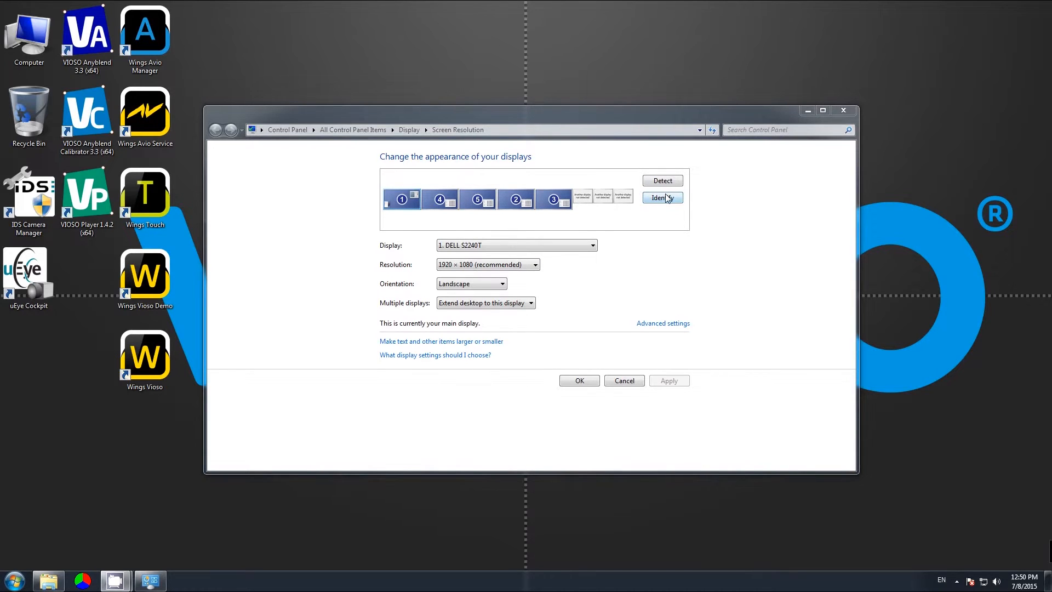
pyautogui.click(661, 197)
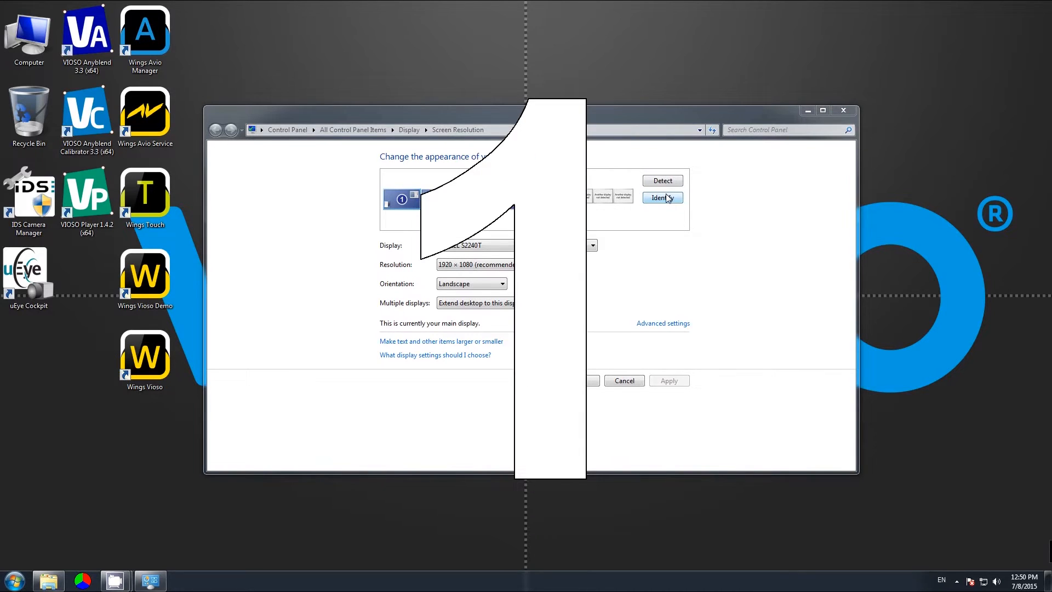
# Step: Launch NVIDIA Control Panel from the desktop context menu
pyautogui.rightClick(591, 152)
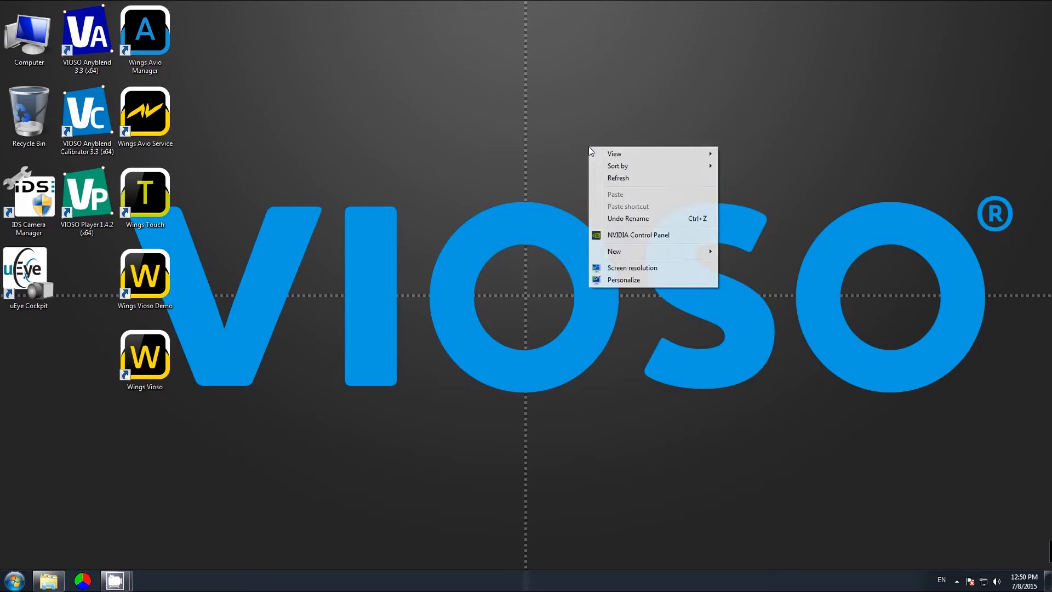
pyautogui.moveTo(649, 235)
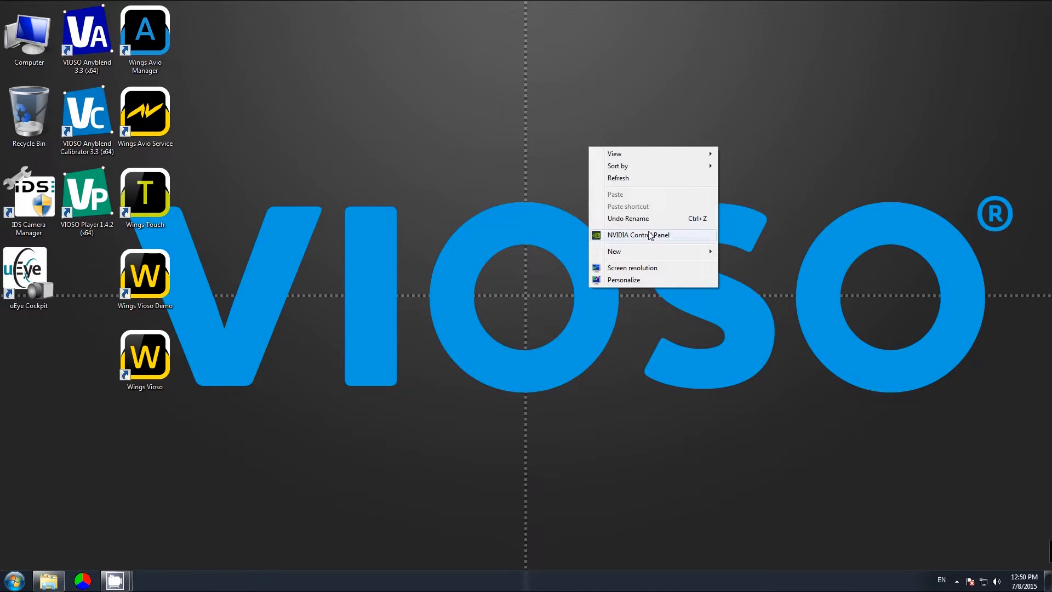
pyautogui.click(638, 234)
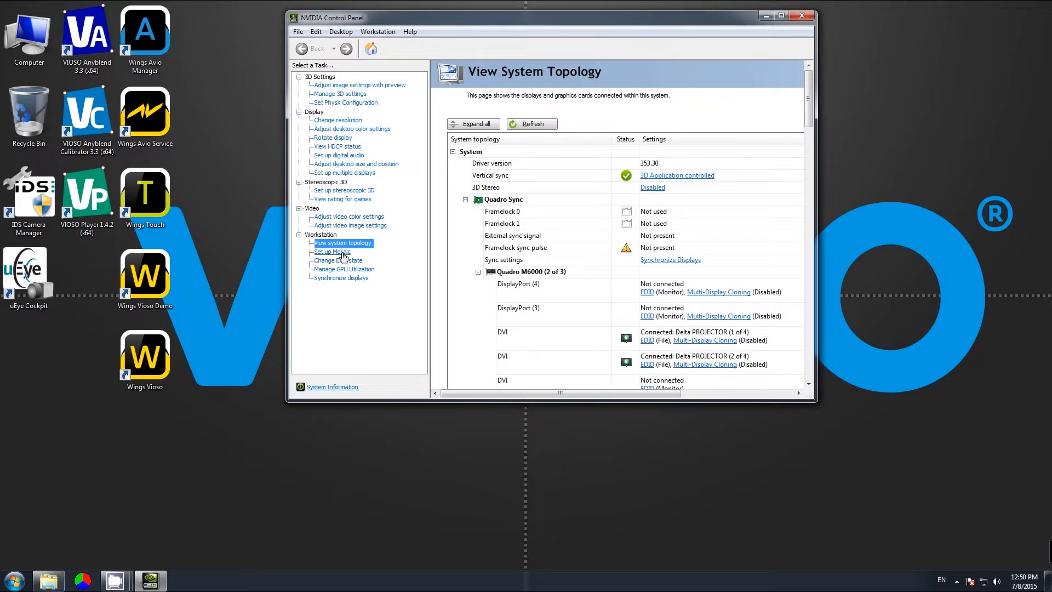
# Step: Go to Set up Mosaic under Workstation and choose Create new configuration
pyautogui.click(331, 251)
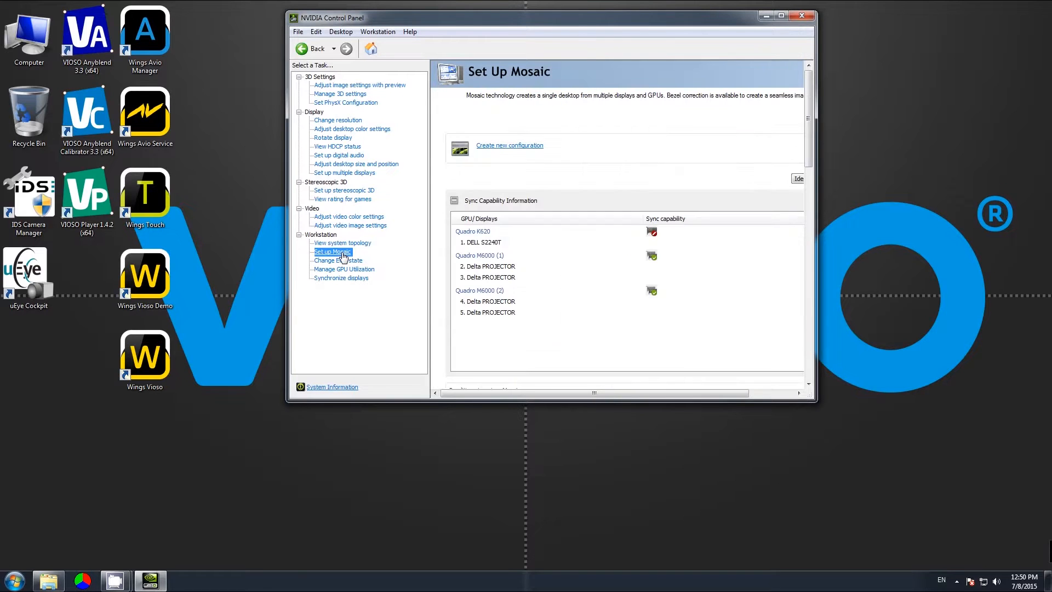
pyautogui.moveTo(555, 200)
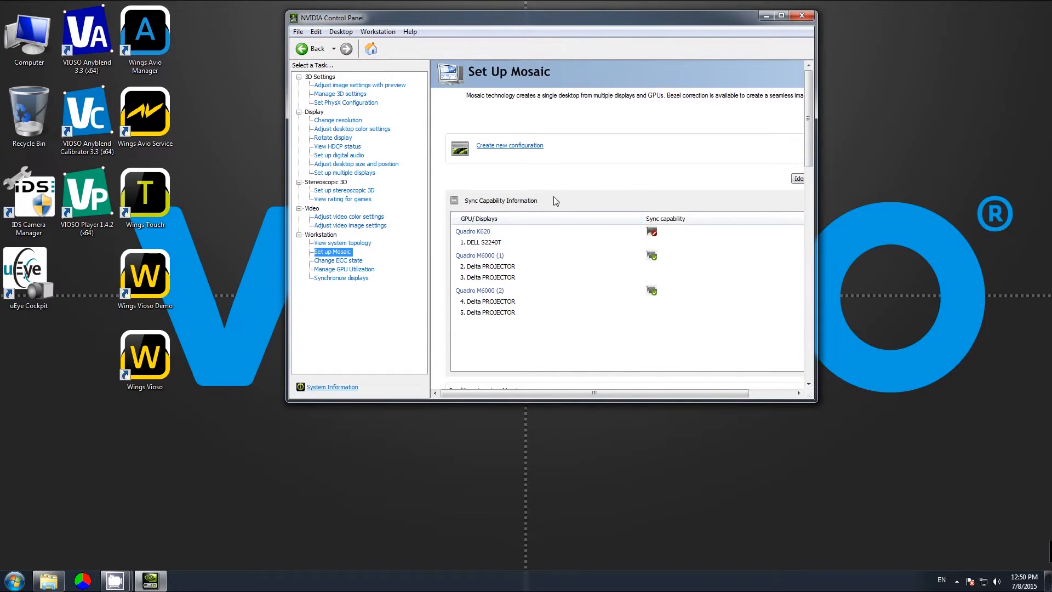
pyautogui.moveTo(517, 150)
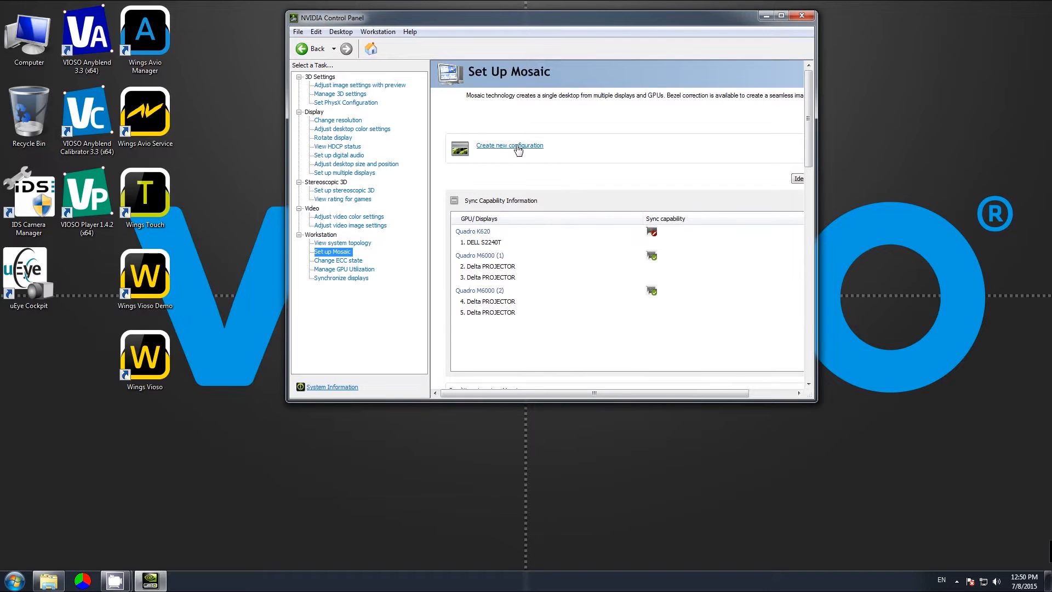
pyautogui.click(508, 146)
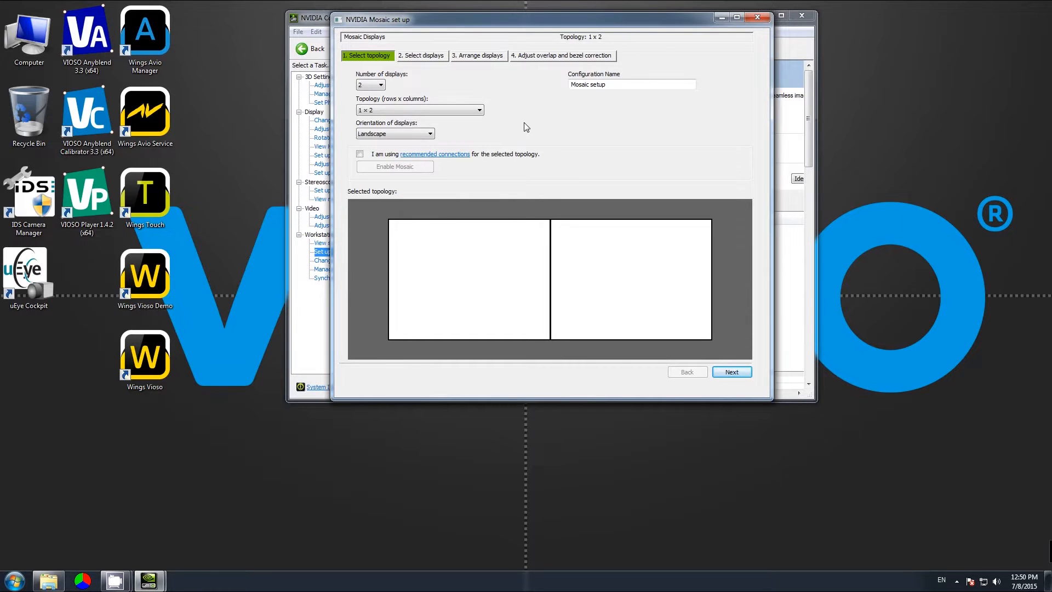
# Step: Set the Mosaic to 4 displays in a 2 × 2 topology and proceed
pyautogui.click(370, 84)
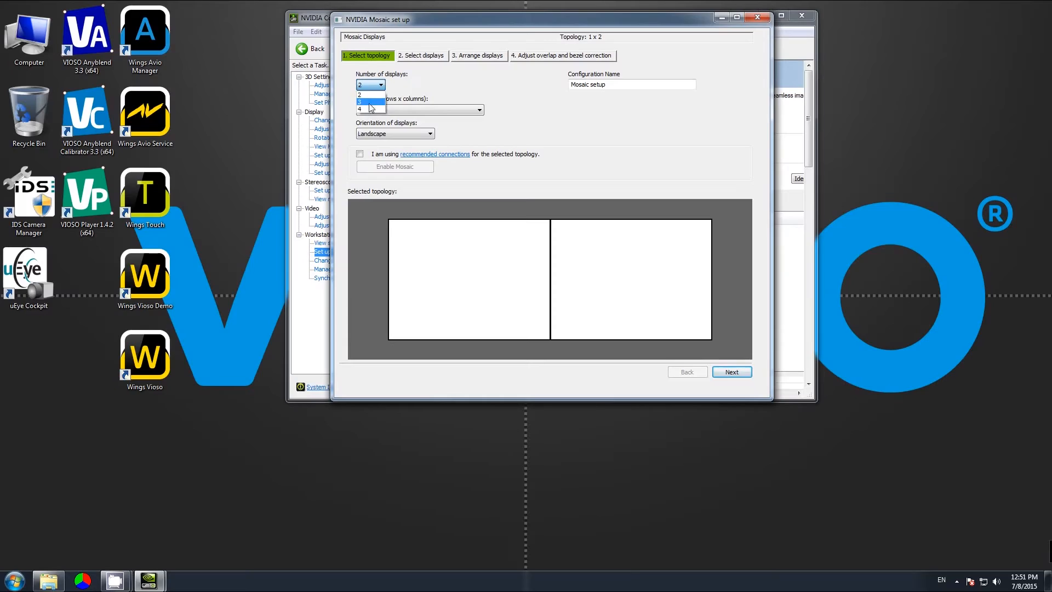
pyautogui.click(362, 107)
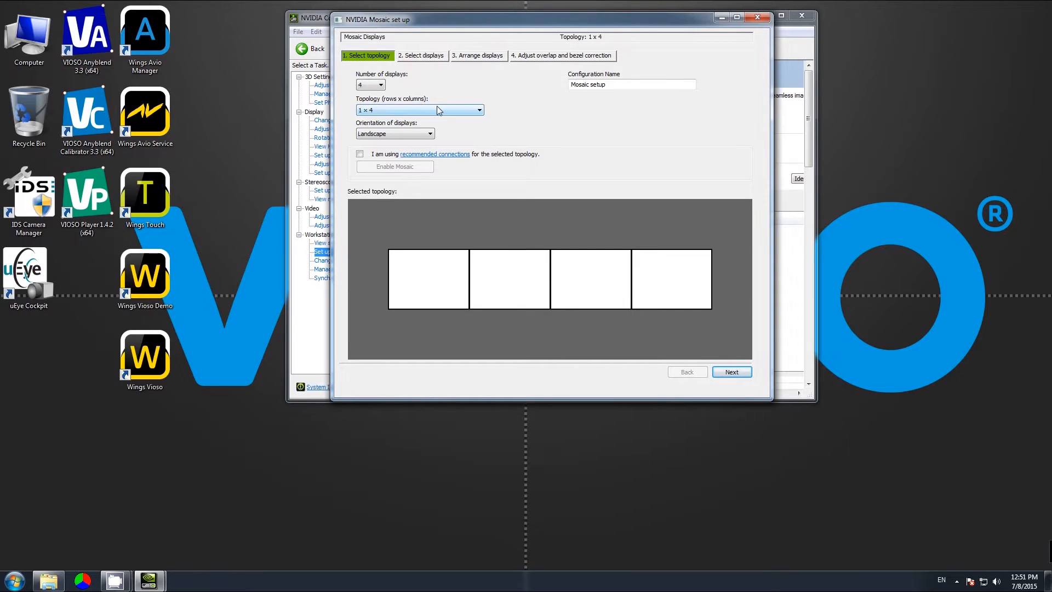
pyautogui.click(478, 110)
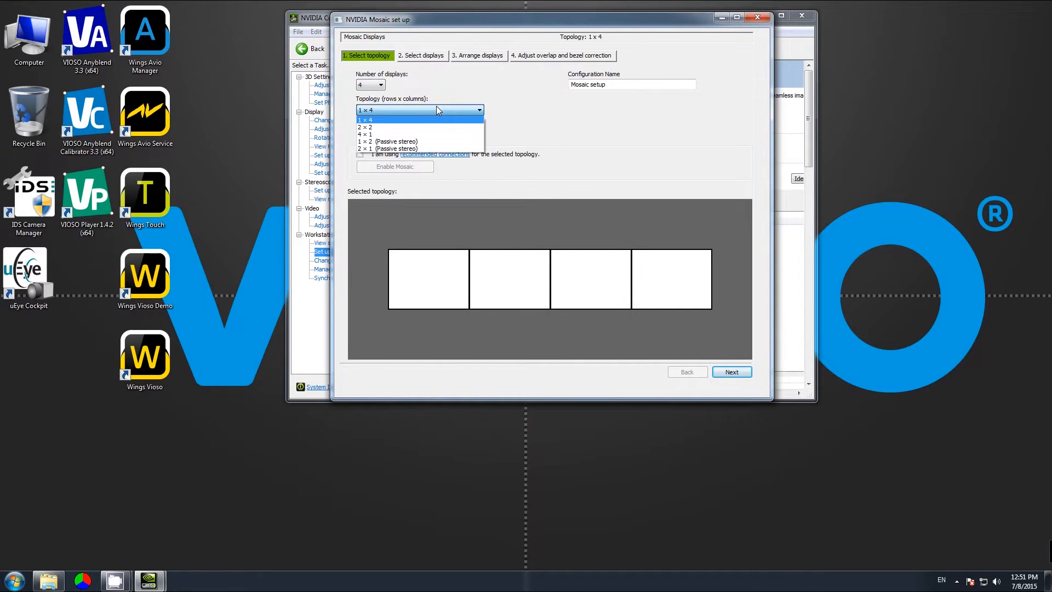
pyautogui.moveTo(432, 119)
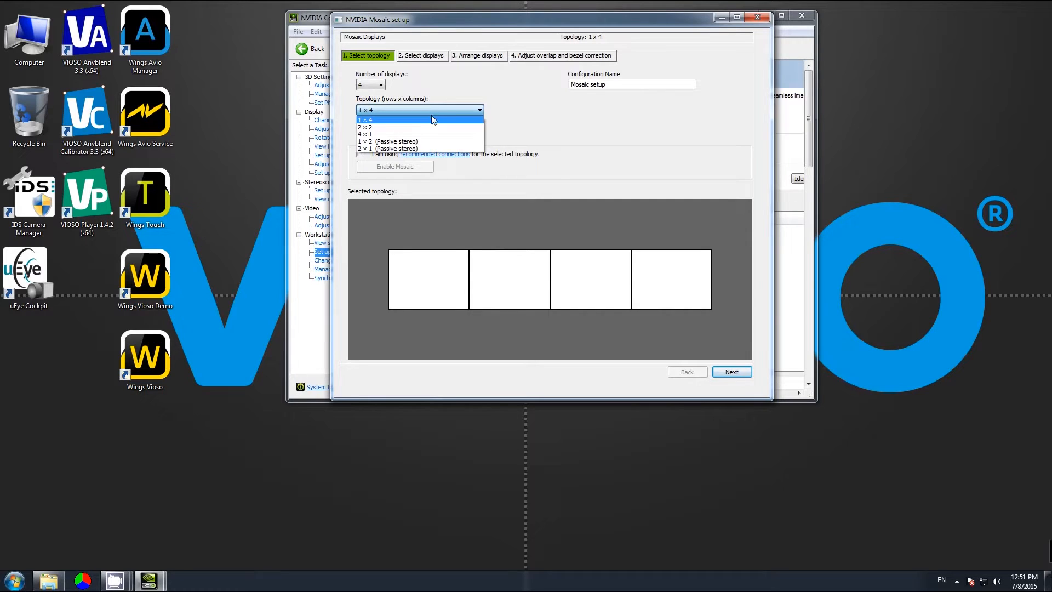
pyautogui.click(365, 126)
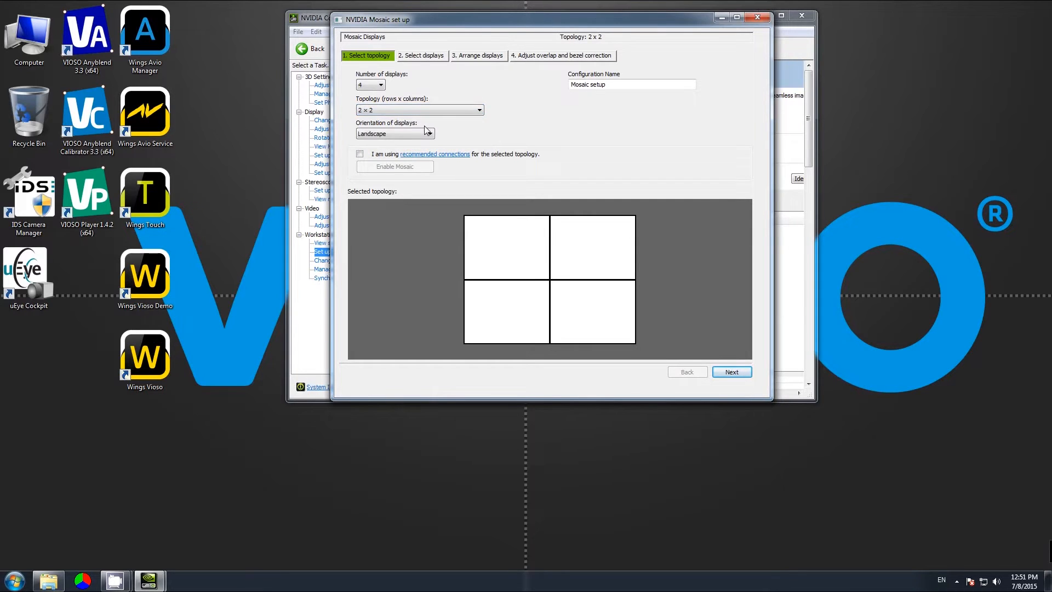
pyautogui.click(731, 371)
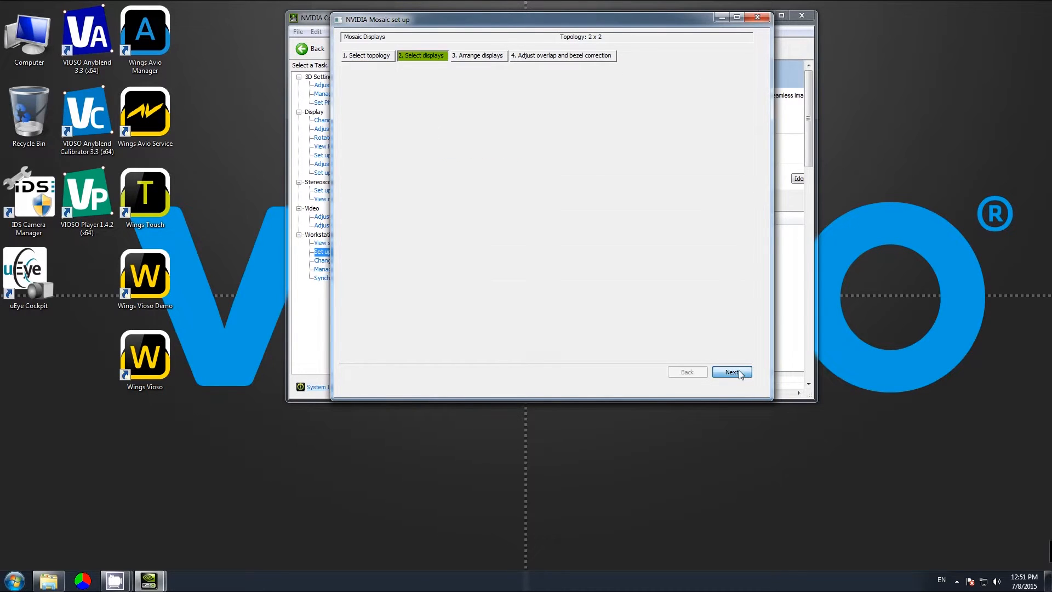
# Step: Swap DELL S2240T for 5. Delta PROJECTOR in the selection and advance to arranging
pyautogui.click(731, 371)
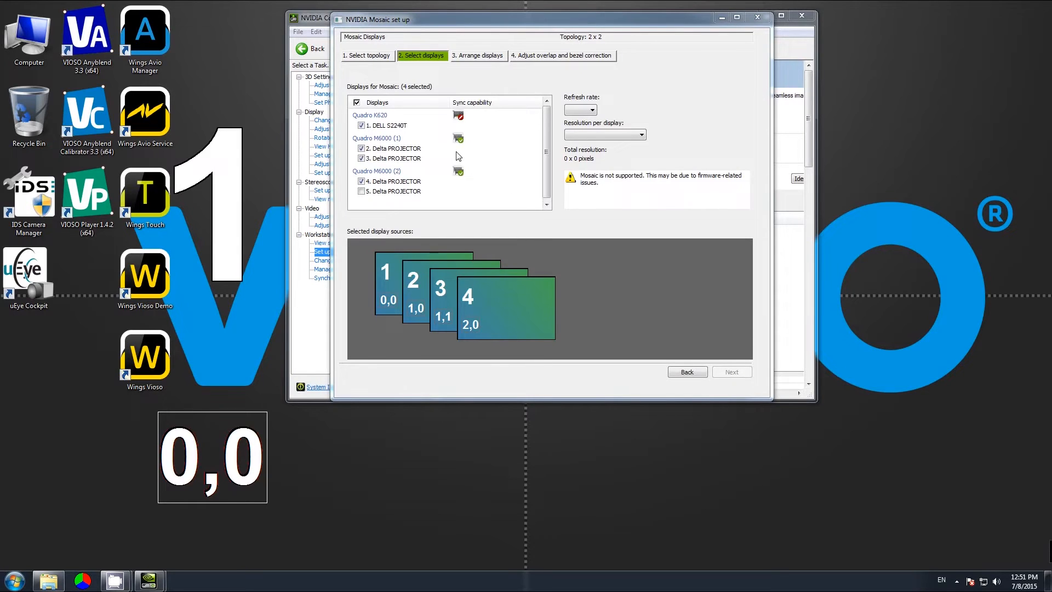
pyautogui.moveTo(441, 149)
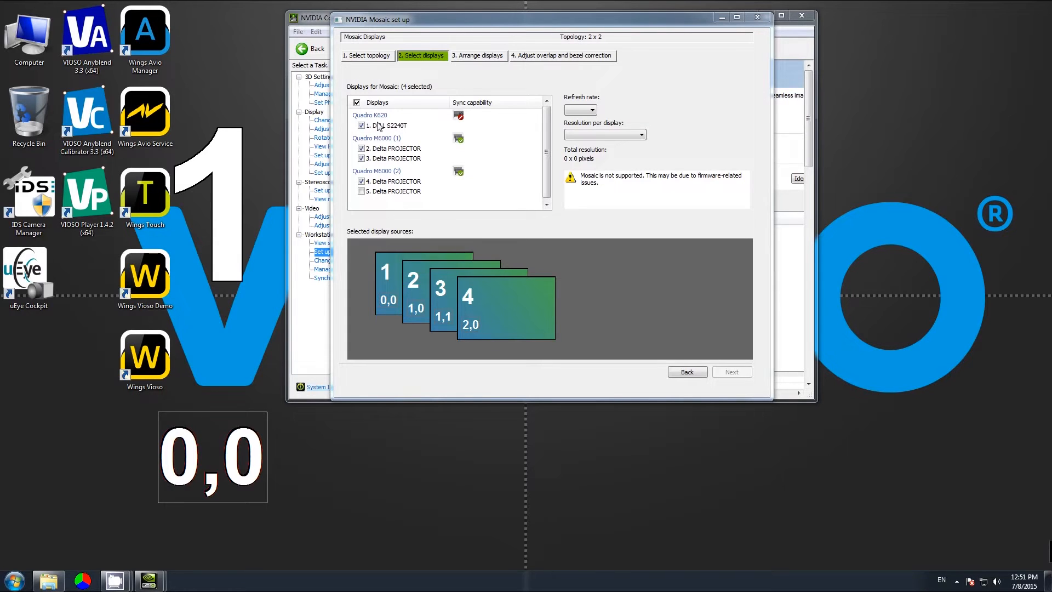
pyautogui.moveTo(459, 116)
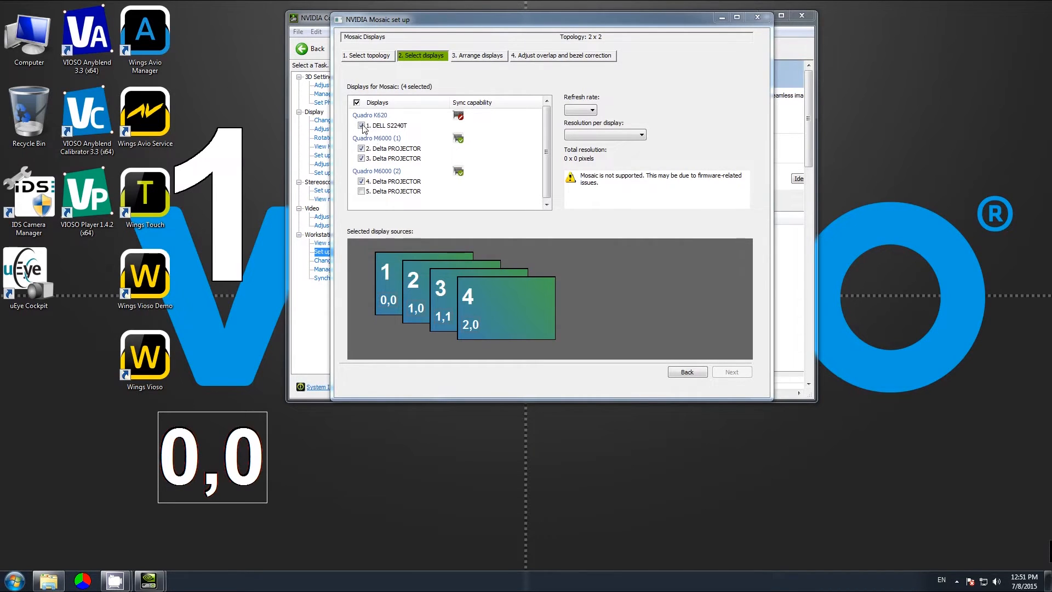
pyautogui.click(361, 125)
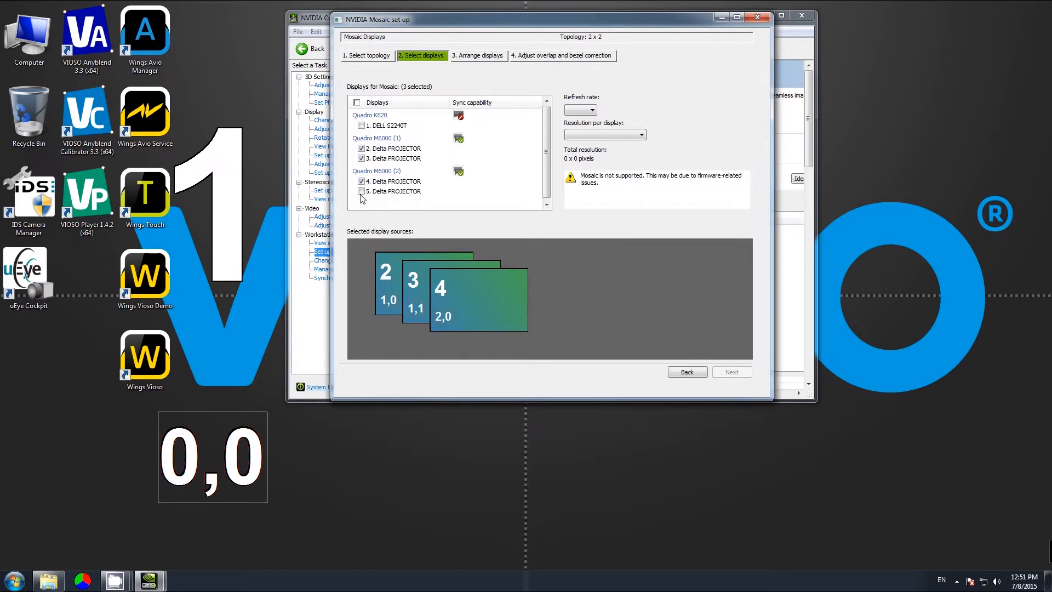
pyautogui.click(361, 192)
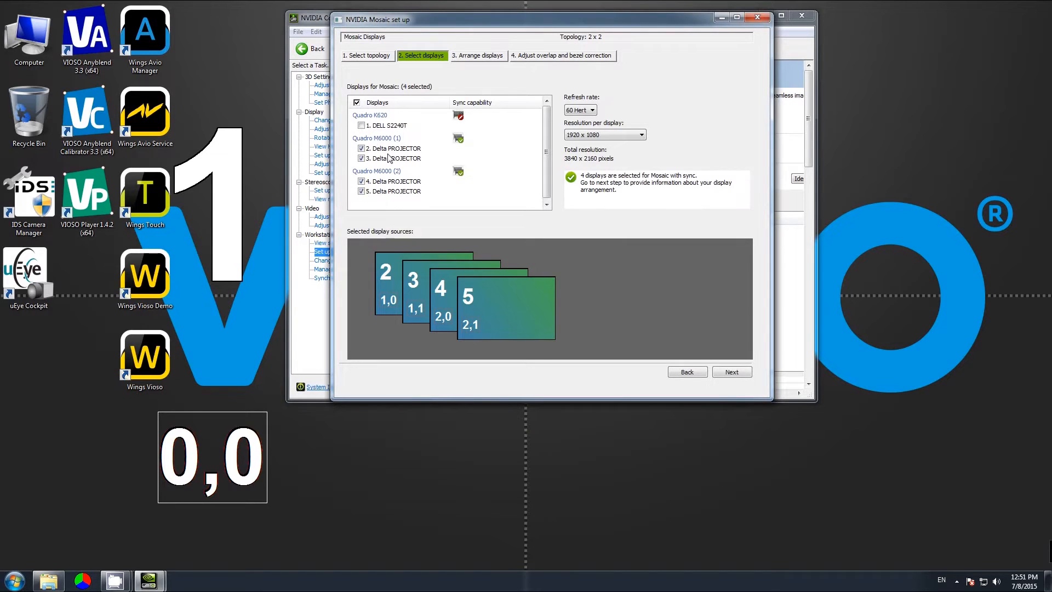
pyautogui.moveTo(391, 158)
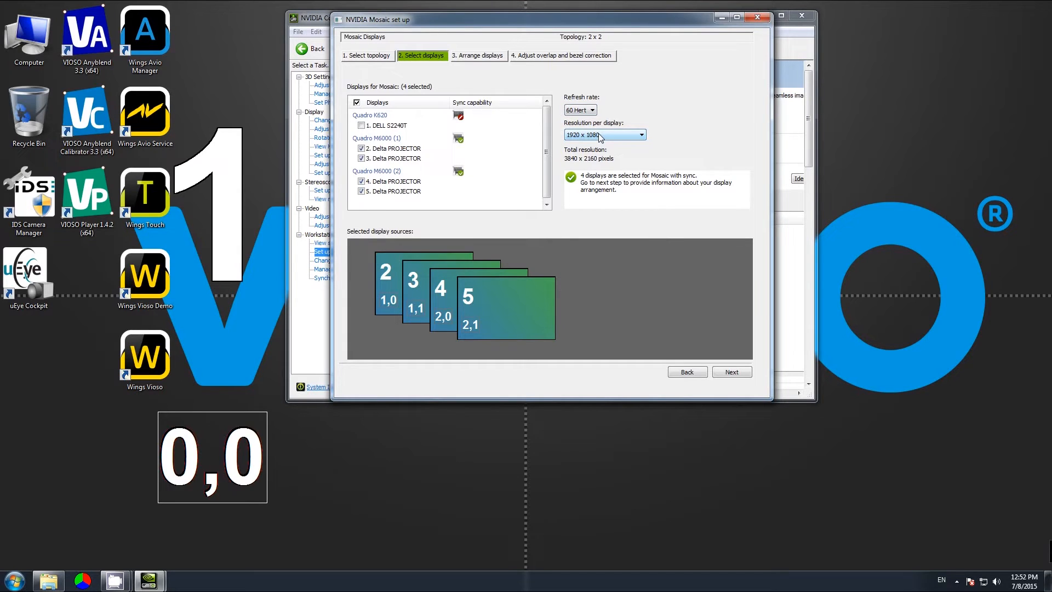
pyautogui.click(731, 371)
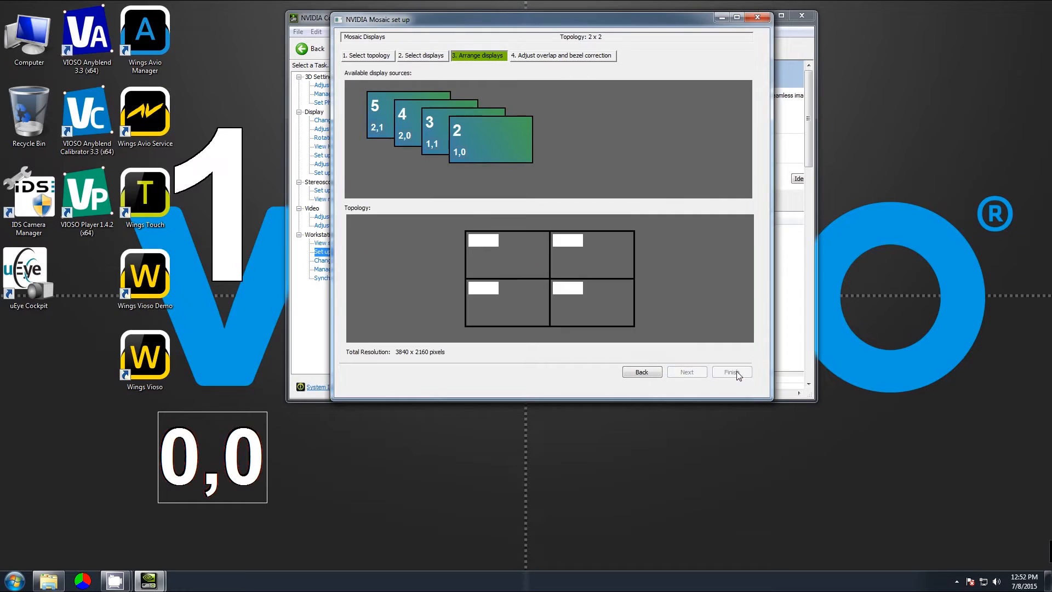